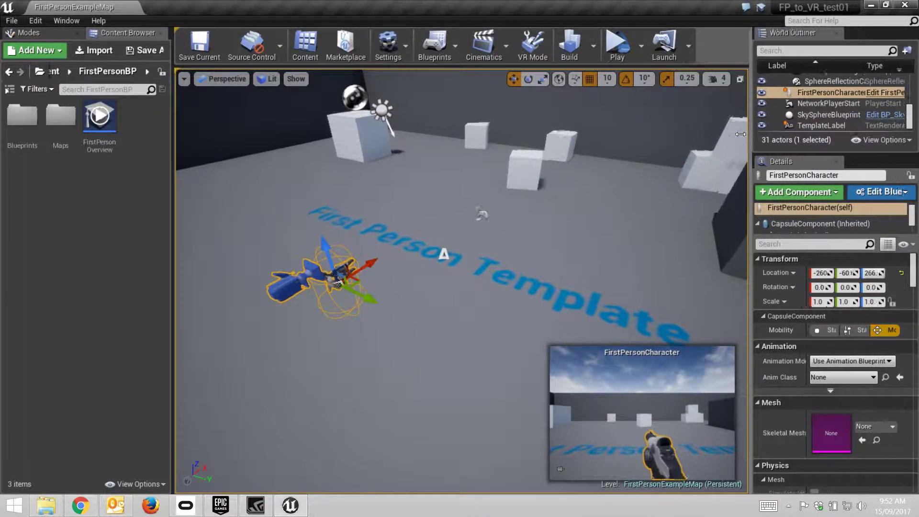
mouse_move(879, 92)
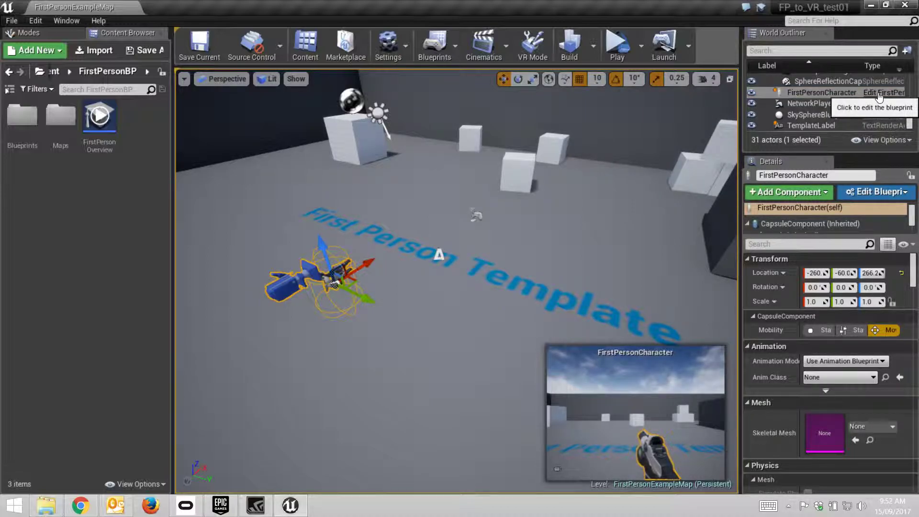
Open the FirstPersonCharacter blueprint from the World Outliner edit link
left_click(884, 92)
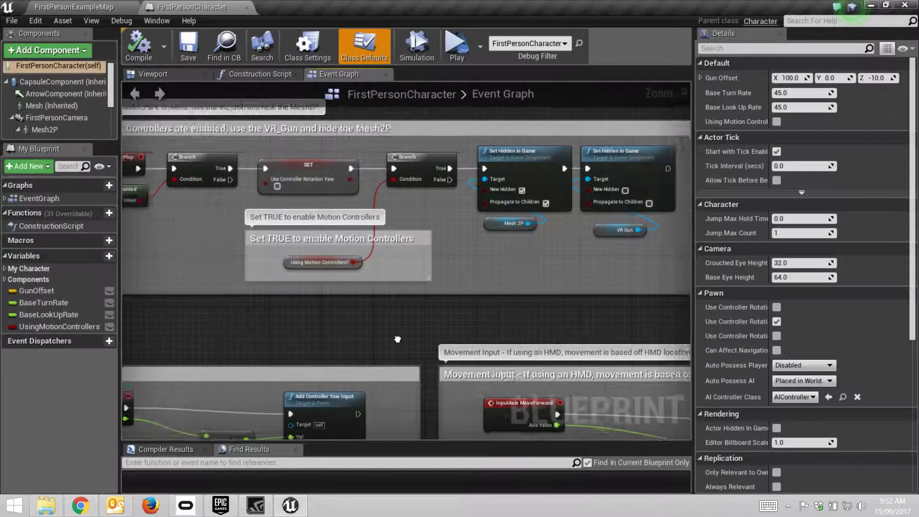
scroll("down", 3)
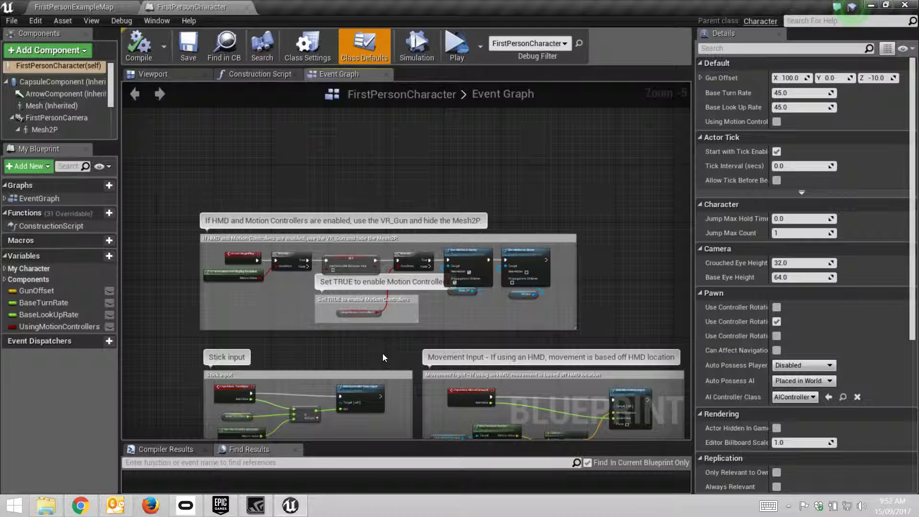
mouse_move(310, 352)
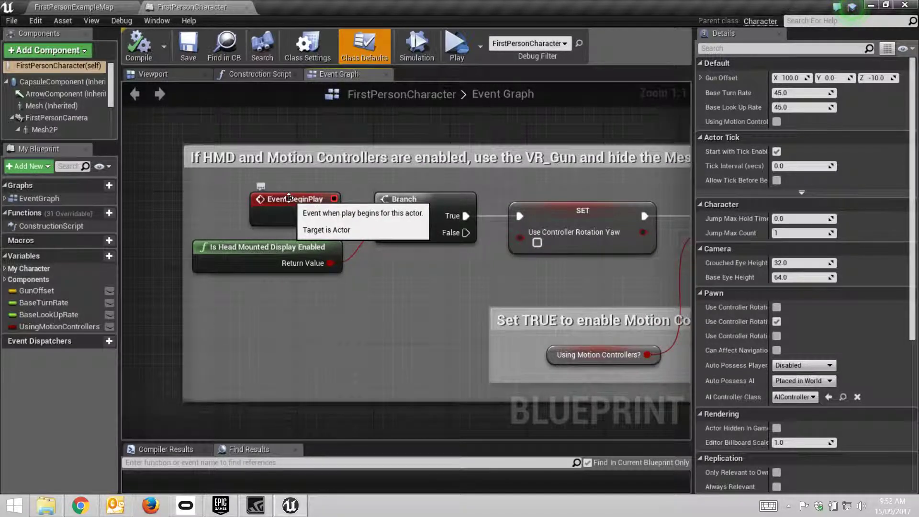
mouse_move(269, 256)
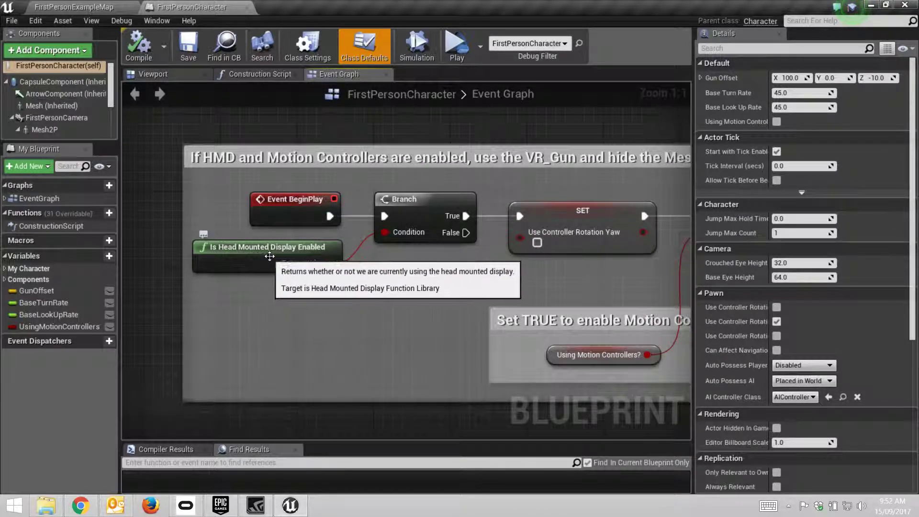
mouse_move(338, 298)
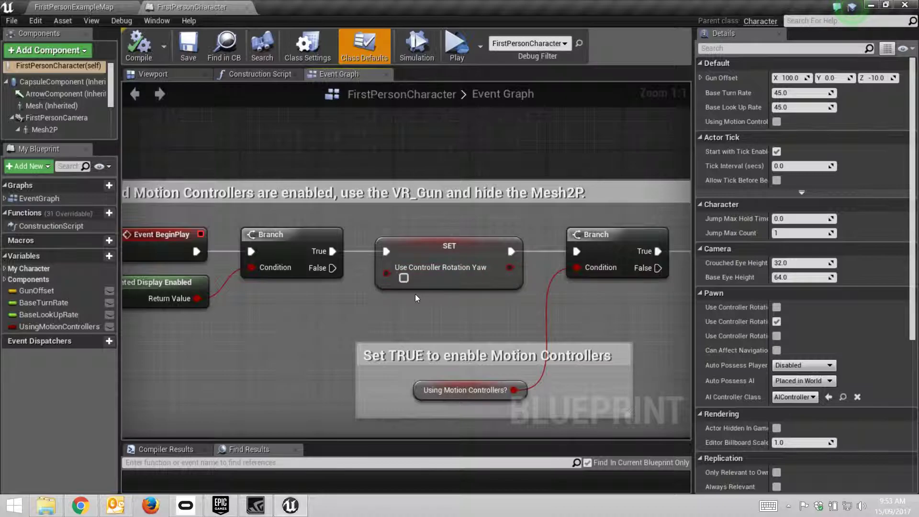
mouse_move(457, 309)
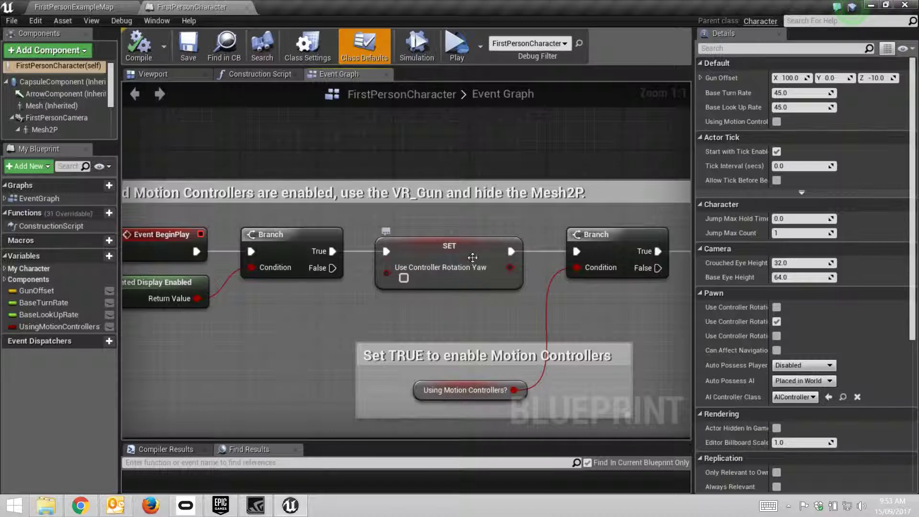
mouse_move(476, 310)
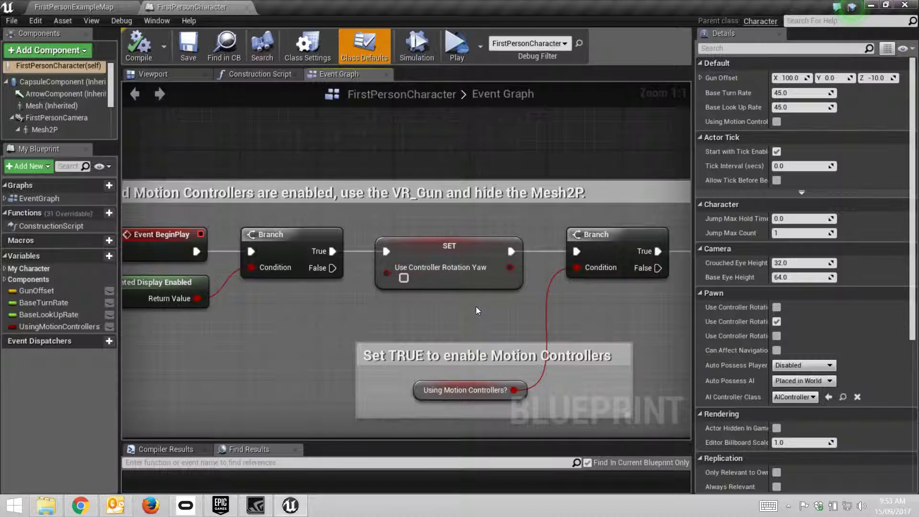
mouse_move(469, 308)
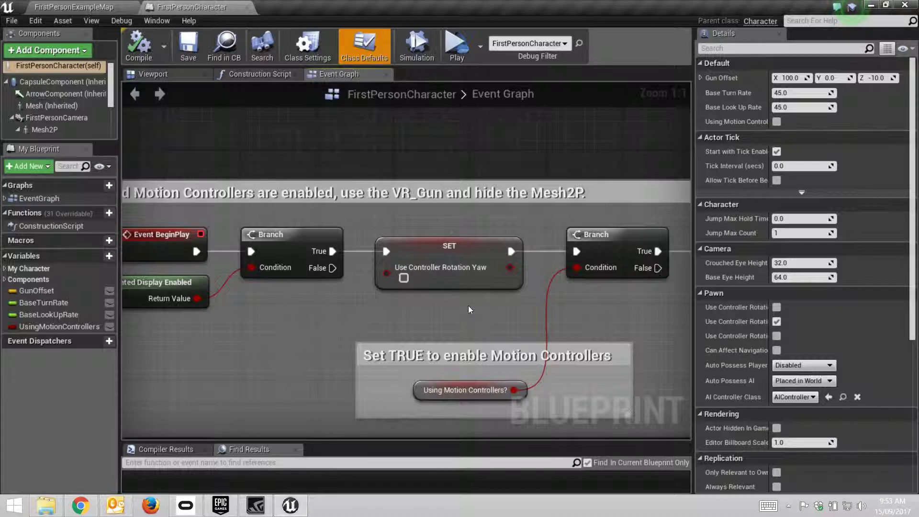
mouse_move(398, 319)
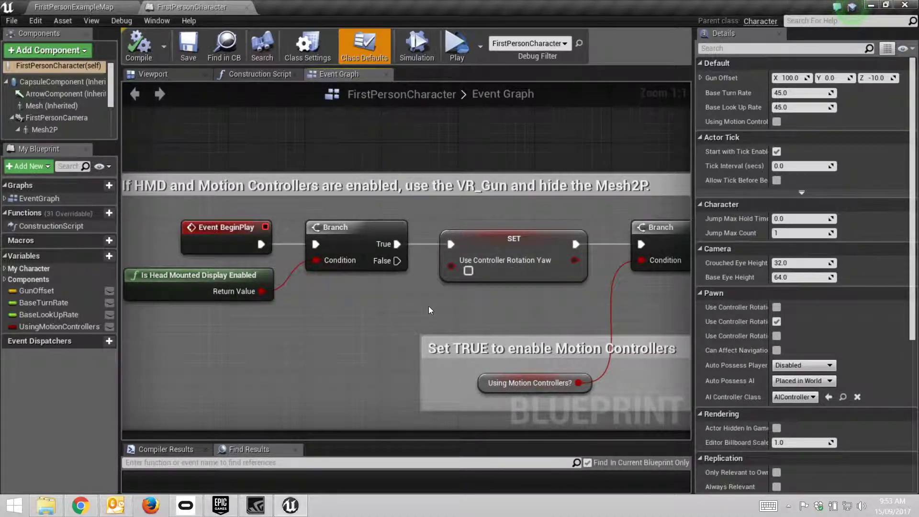
mouse_move(217, 274)
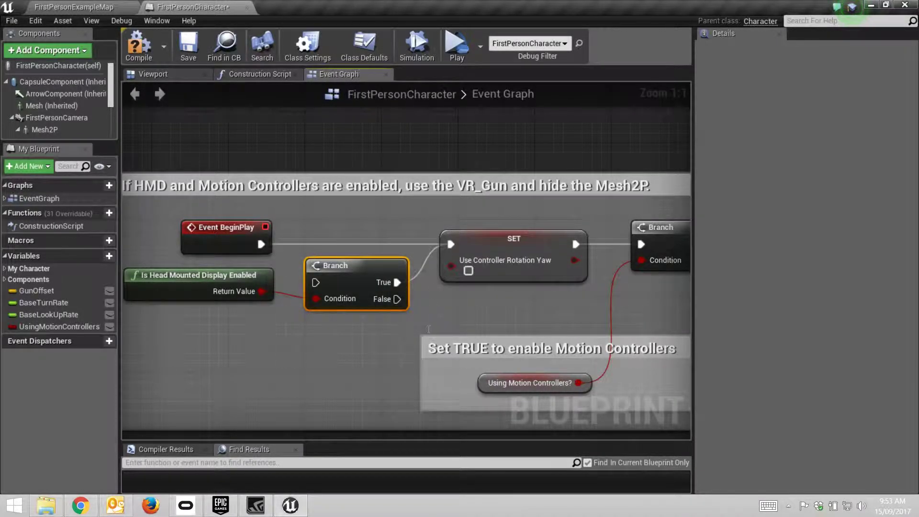
mouse_move(259, 243)
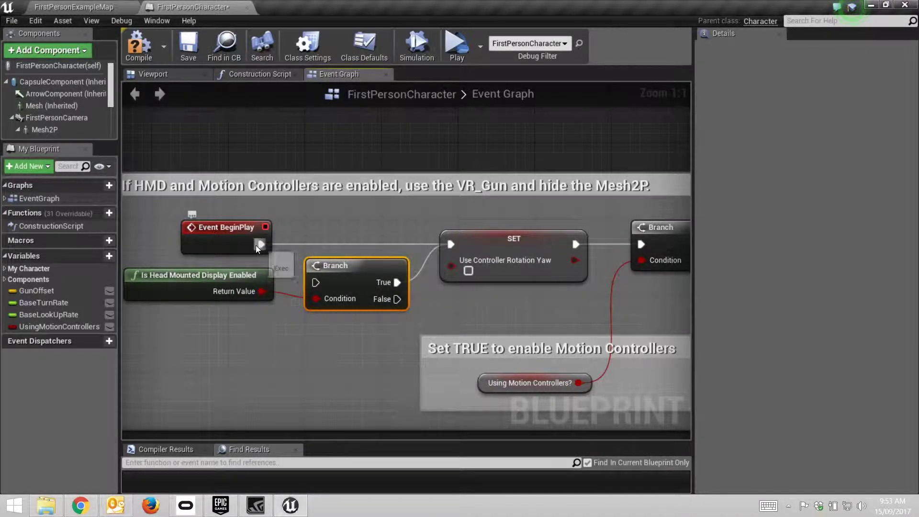
mouse_move(362, 264)
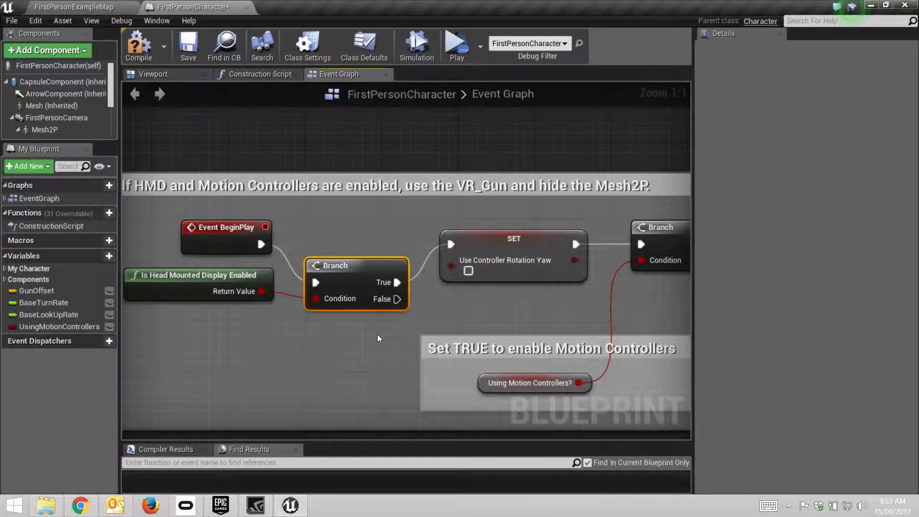
mouse_move(362, 243)
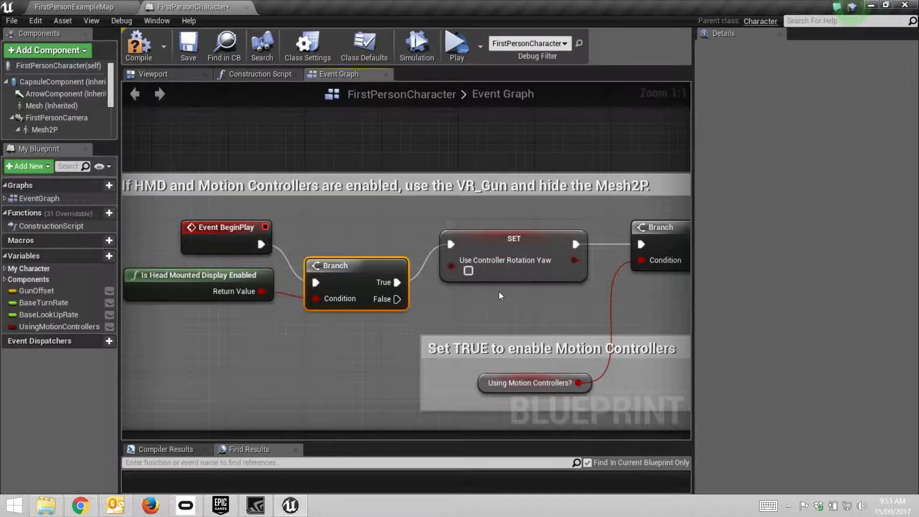
mouse_move(311, 290)
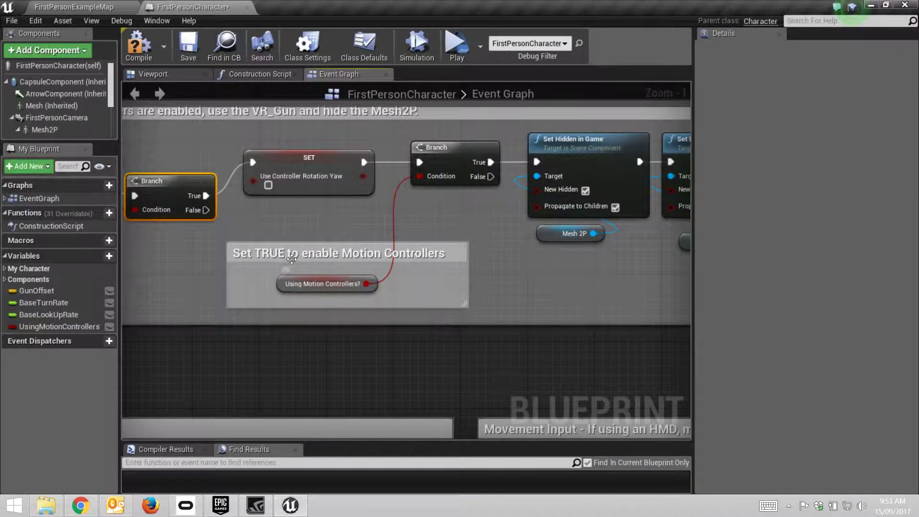
mouse_move(420, 253)
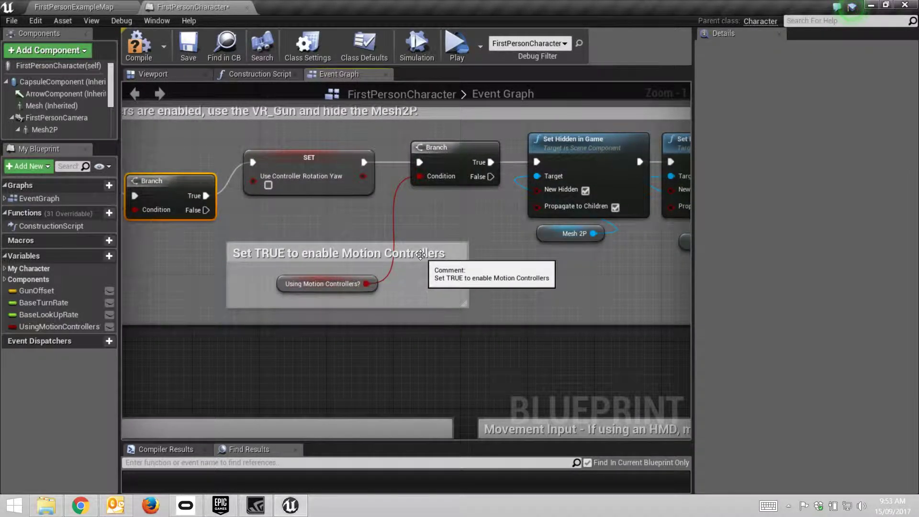
mouse_move(321, 298)
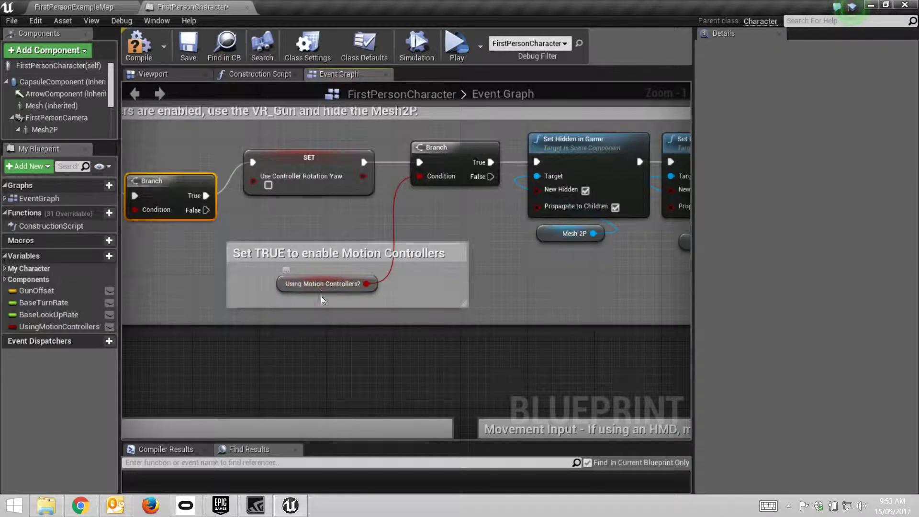
Make the 'Using Motion Controllers?' variable default to true via its Details checkbox
left_click(322, 283)
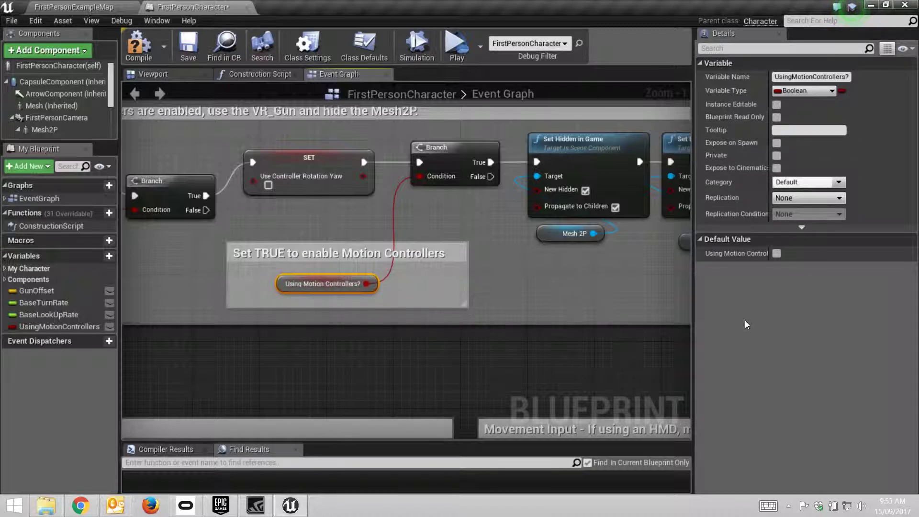
mouse_move(710, 252)
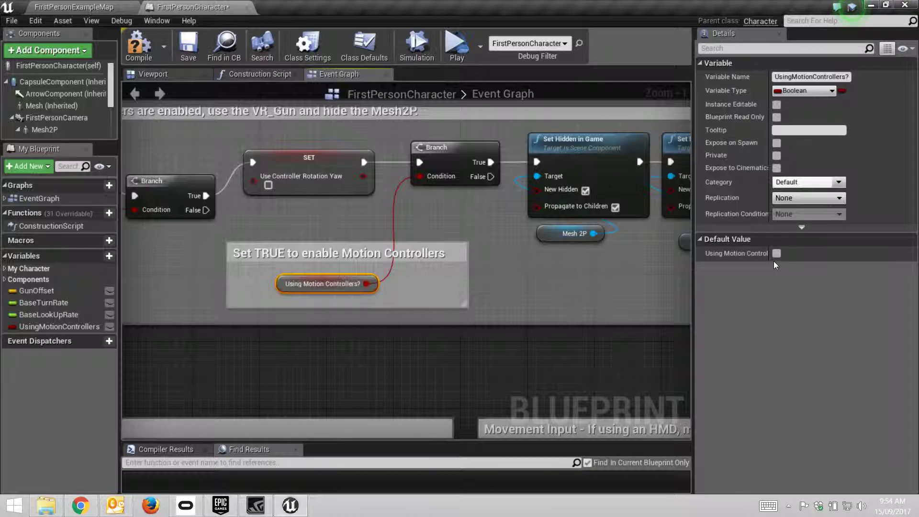
left_click(776, 252)
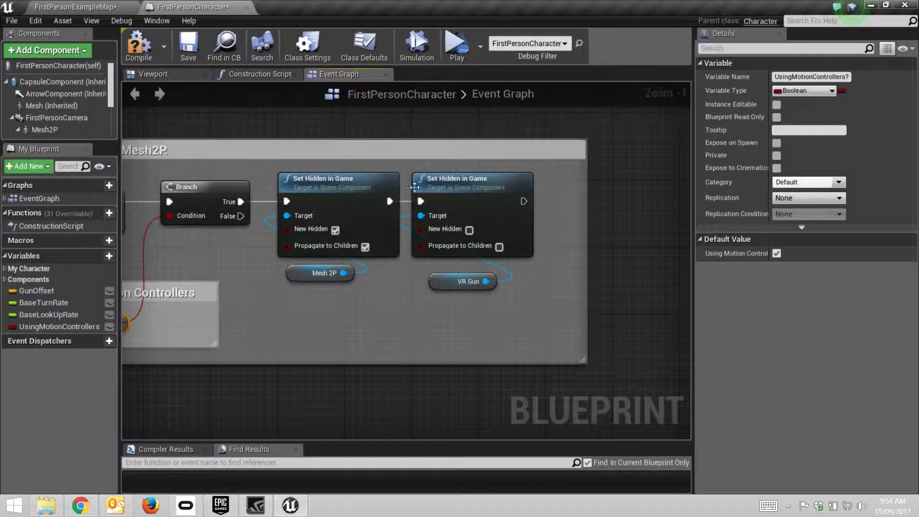
mouse_move(555, 324)
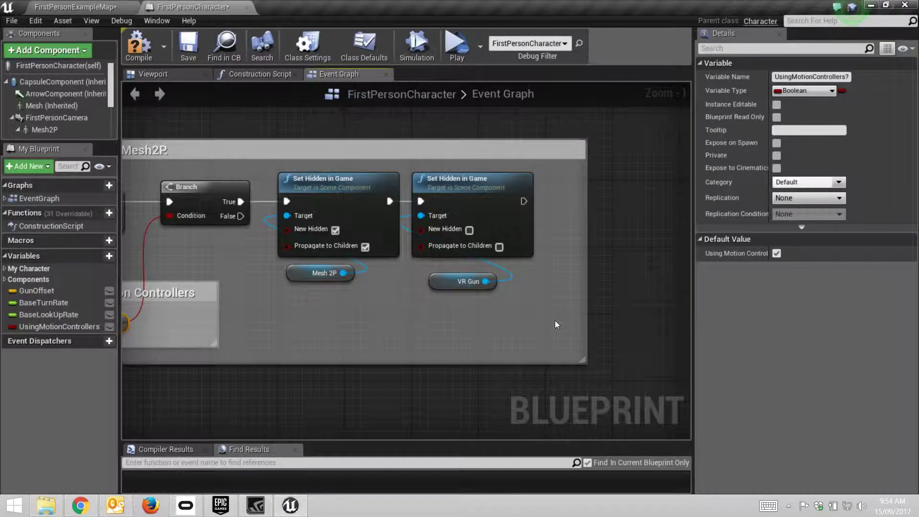
mouse_move(522, 201)
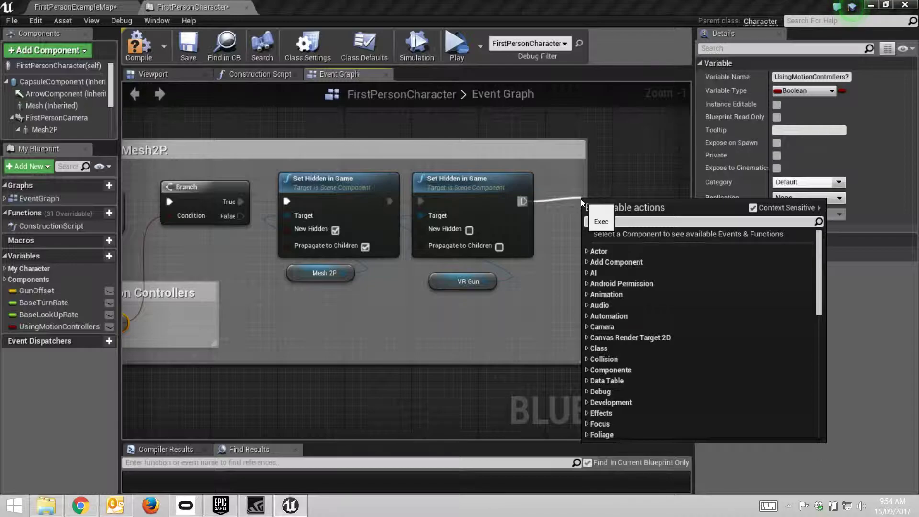
Search 'set trac' and add a Set Tracking Origin node after the Set Hidden in Game node
type("ste")
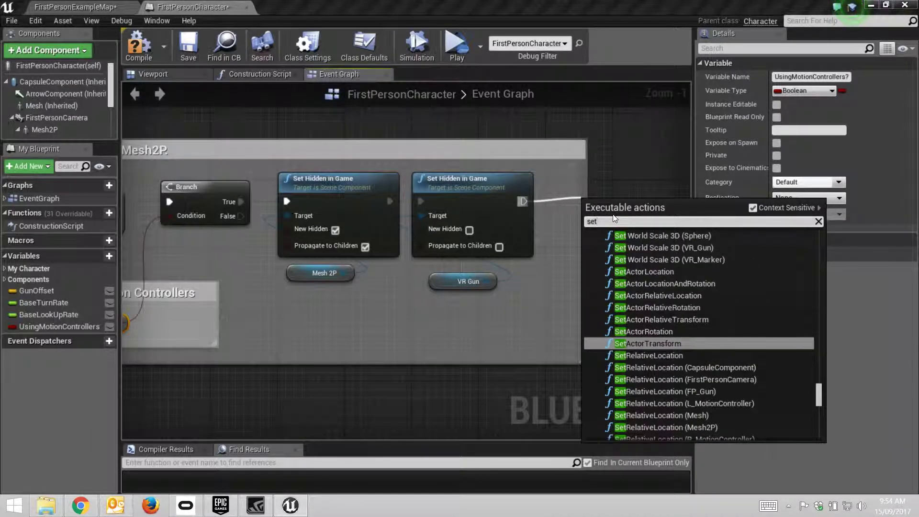
type("tra")
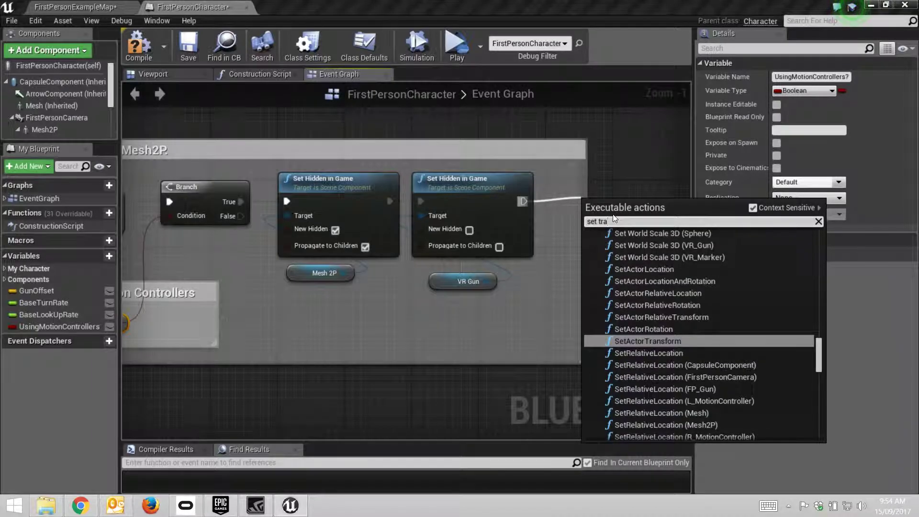
type("c")
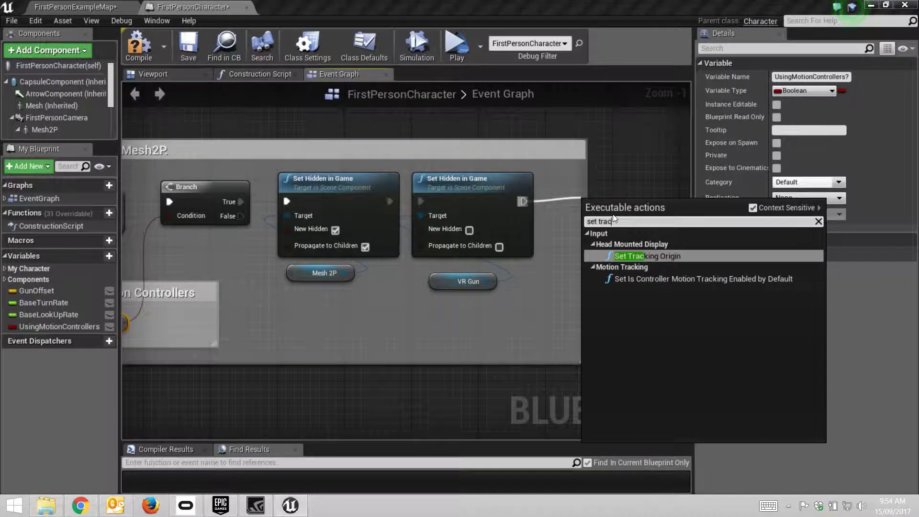
mouse_move(626, 246)
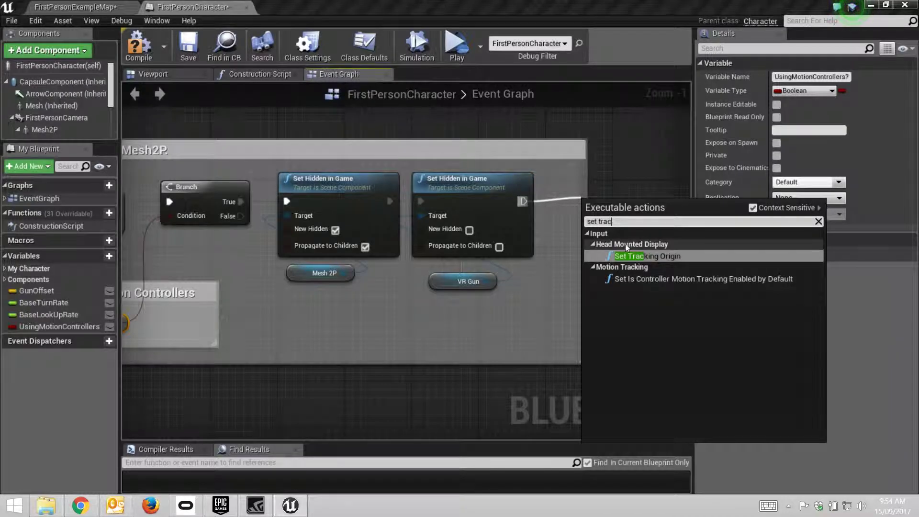
left_click(647, 256)
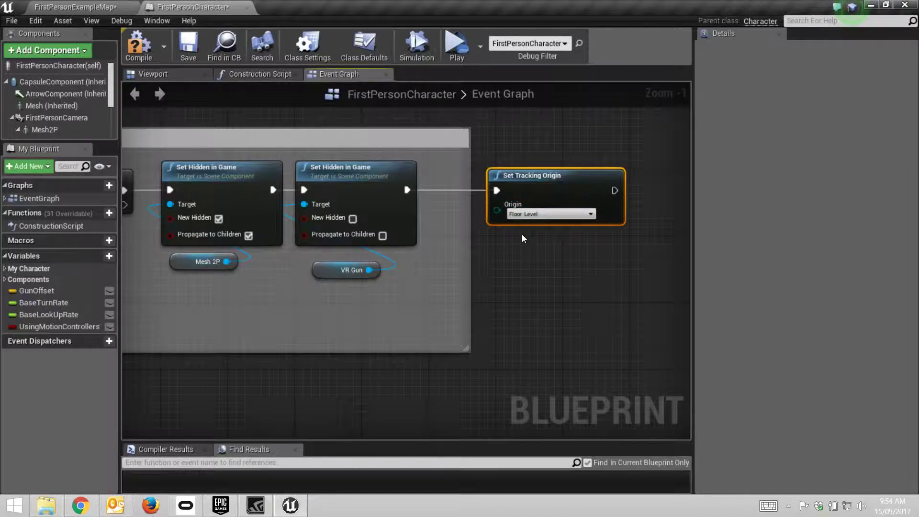
mouse_move(530, 256)
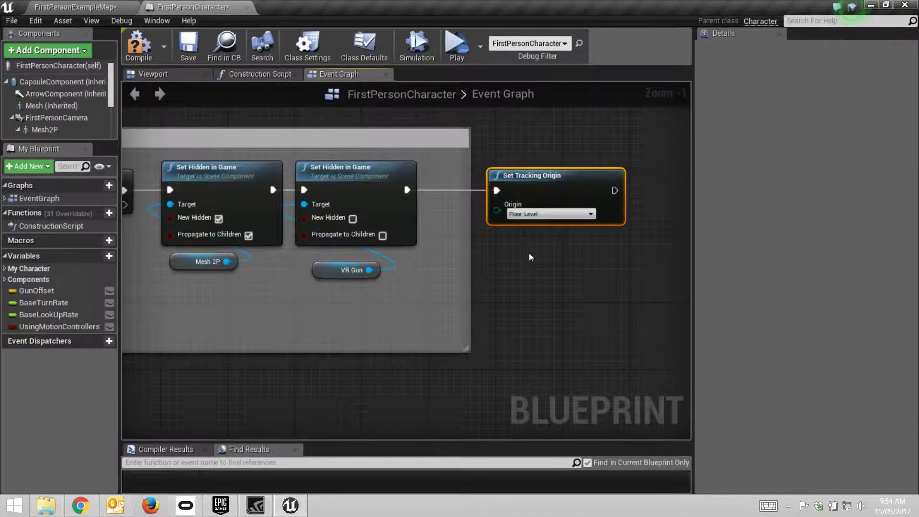
mouse_move(573, 335)
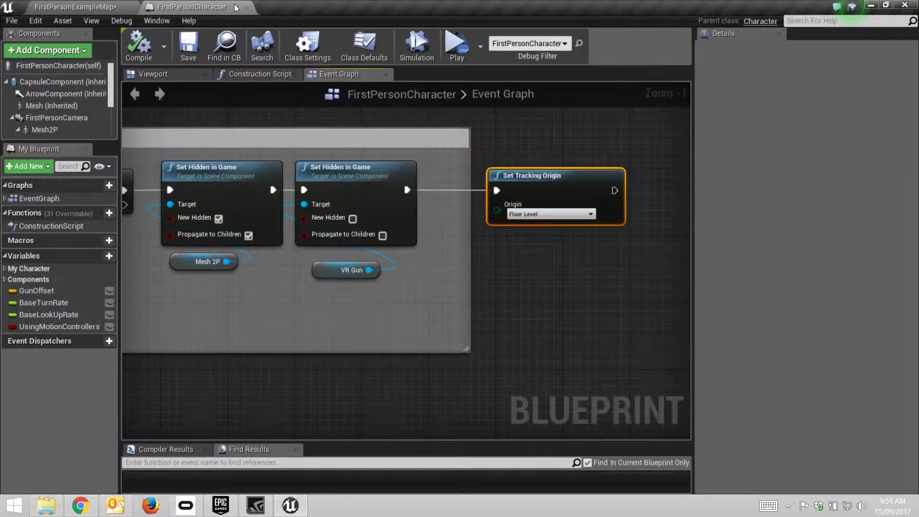
mouse_move(247, 8)
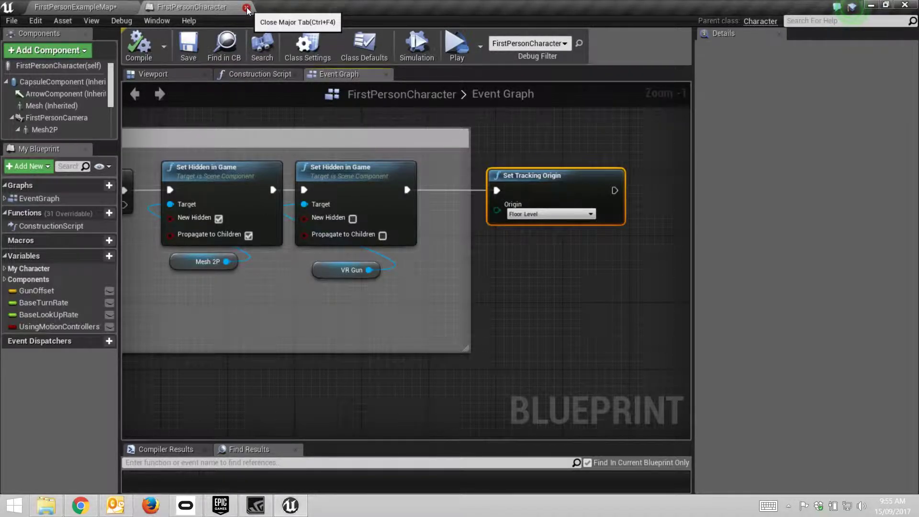
Close the FirstPersonCharacter tab and show the play mode choices for VR Preview
left_click(247, 7)
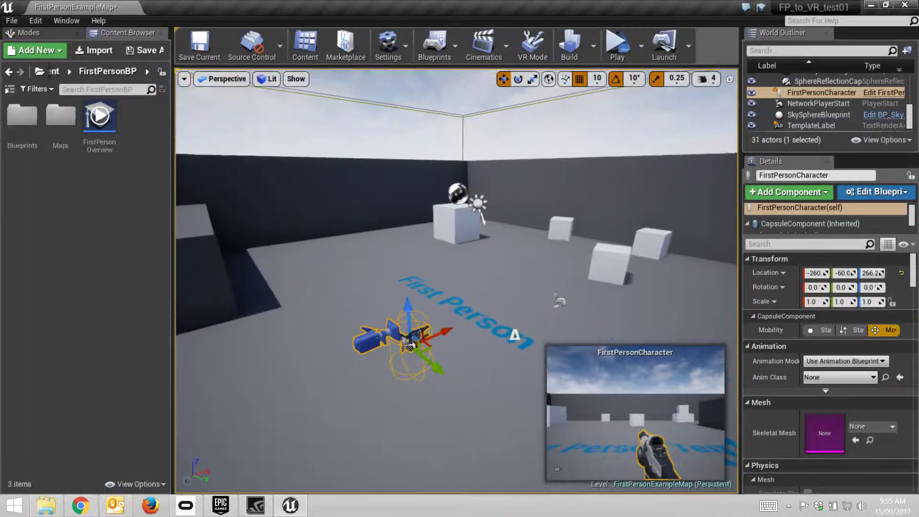
left_click(637, 45)
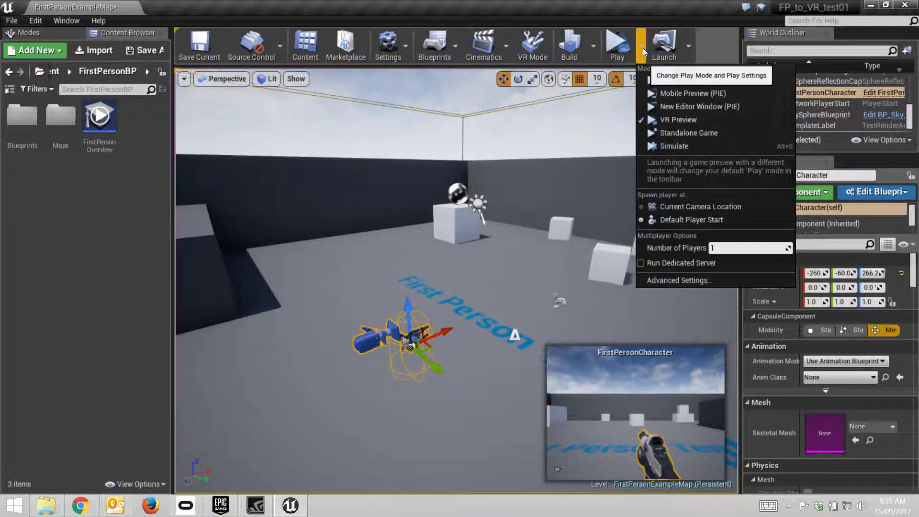
mouse_move(678, 120)
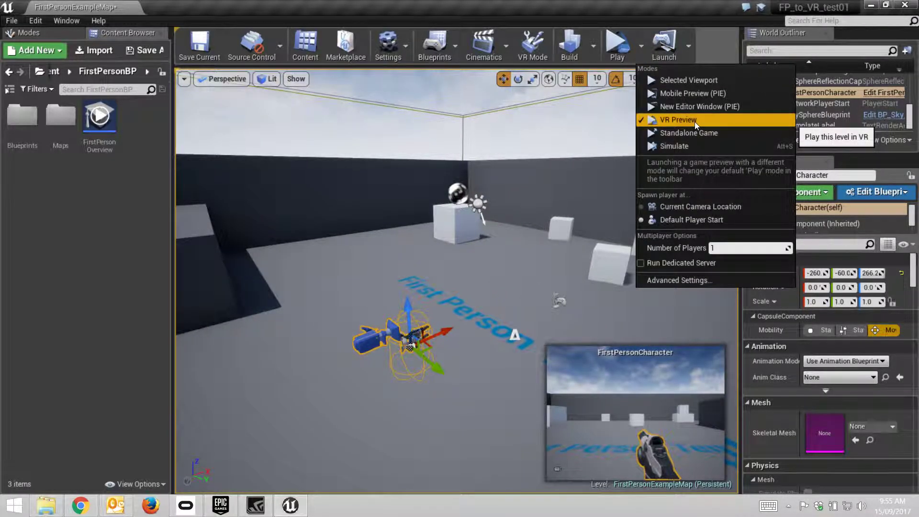